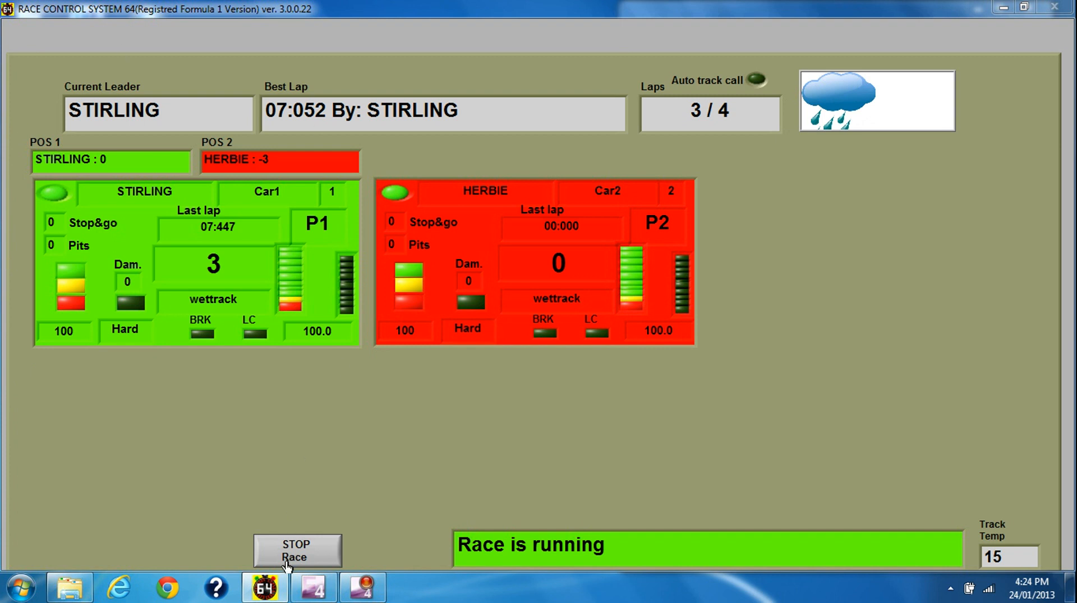
Stop the running Grand Prix race and return to the Main page settings.
left_click(297, 550)
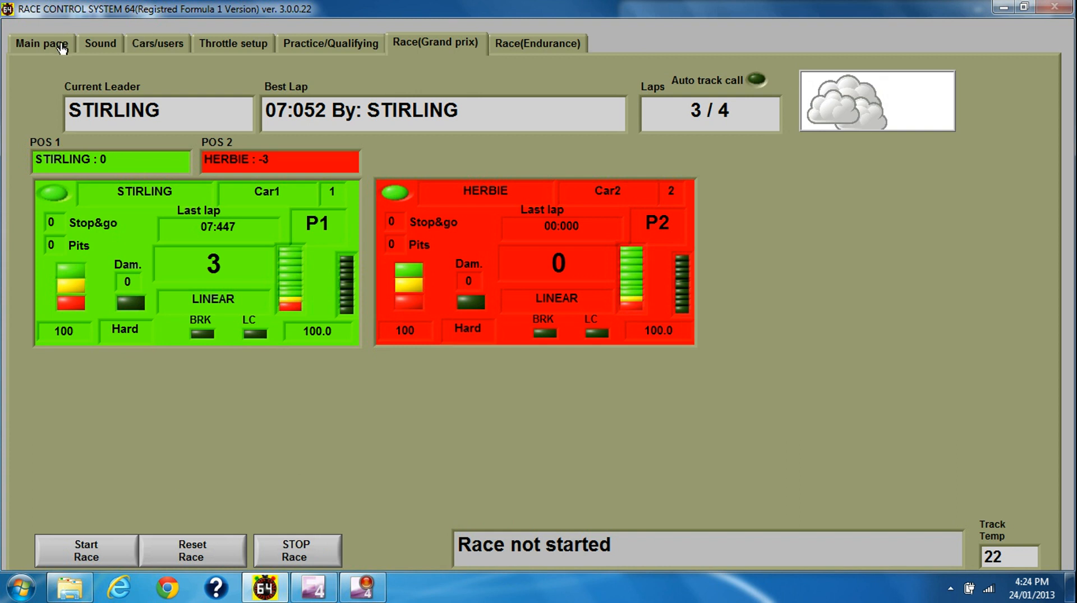
mouse_move(61, 51)
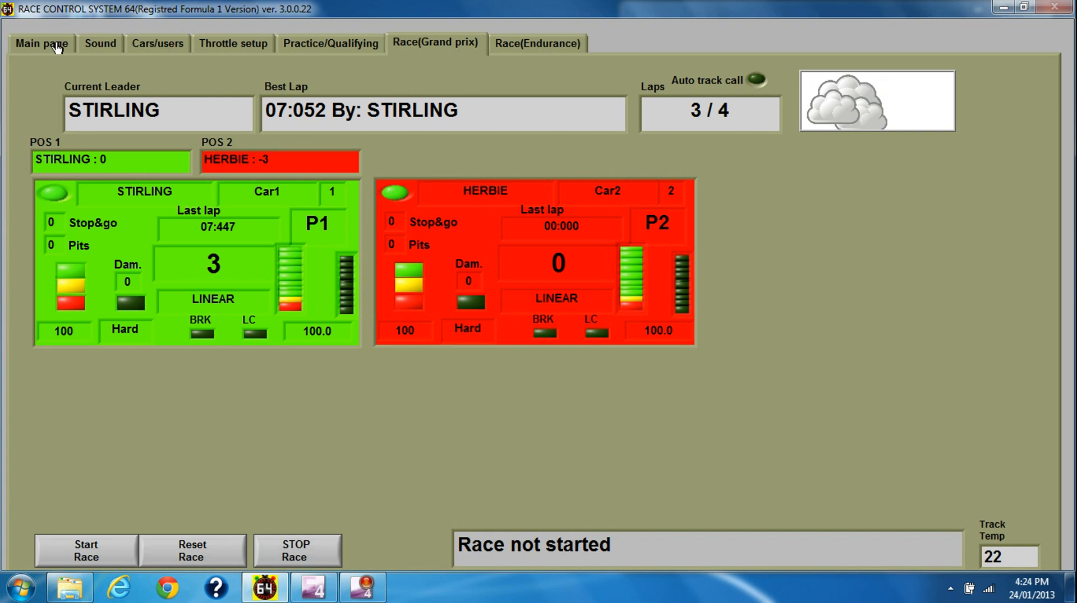
left_click(40, 44)
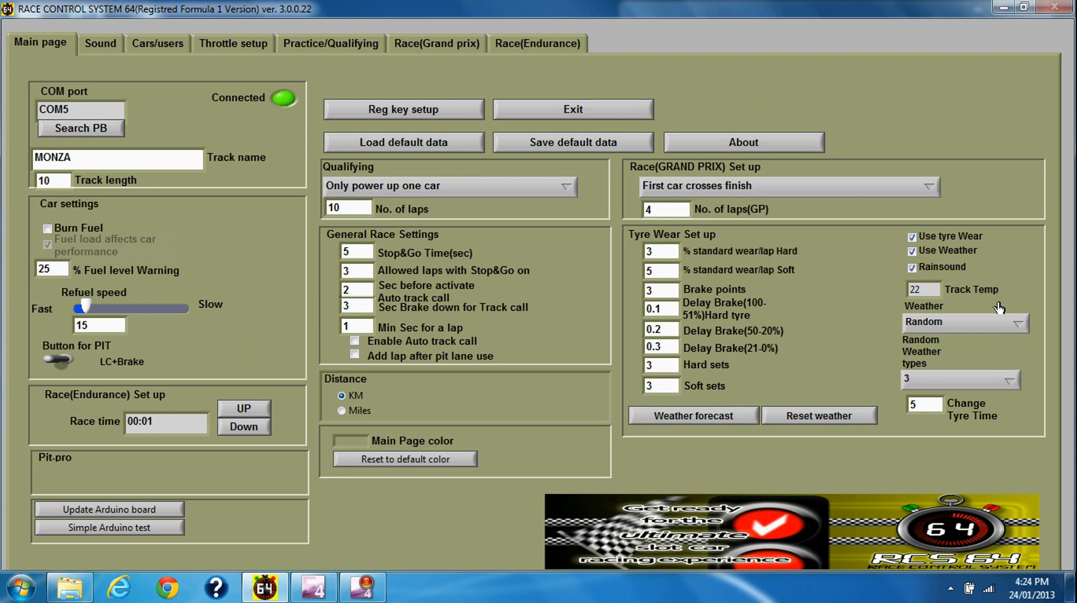
mouse_move(1004, 280)
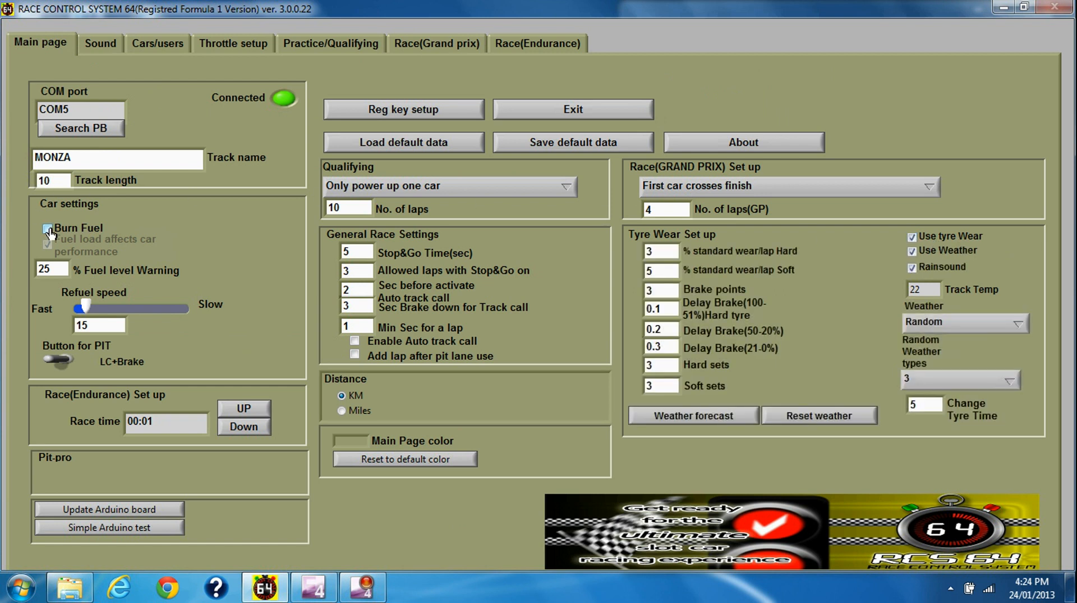
Leave the Burn Fuel car setting unchecked on the Main page.
left_click(47, 230)
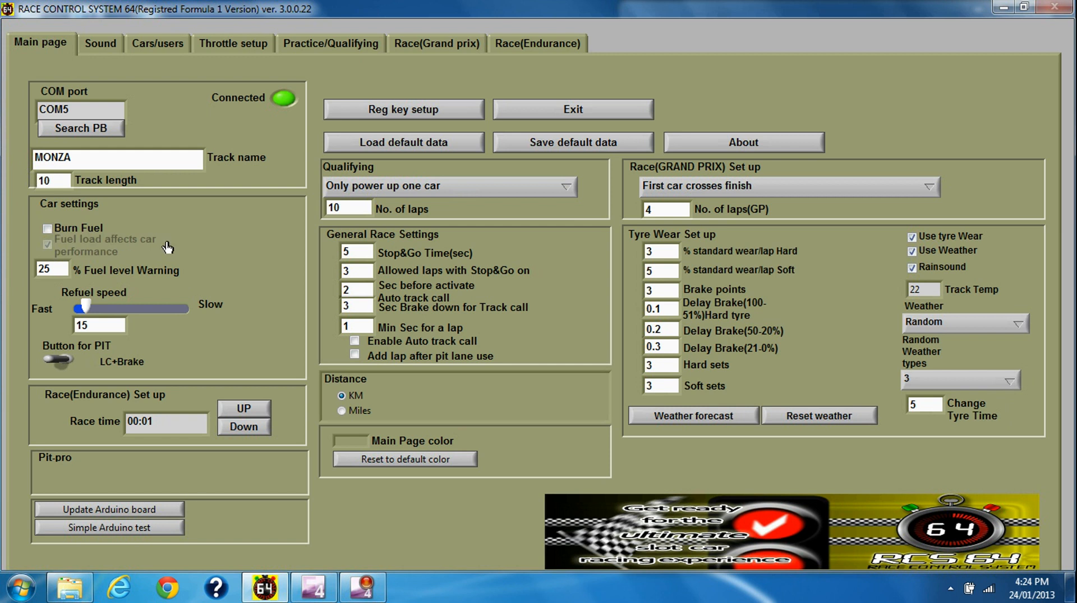
mouse_move(948, 297)
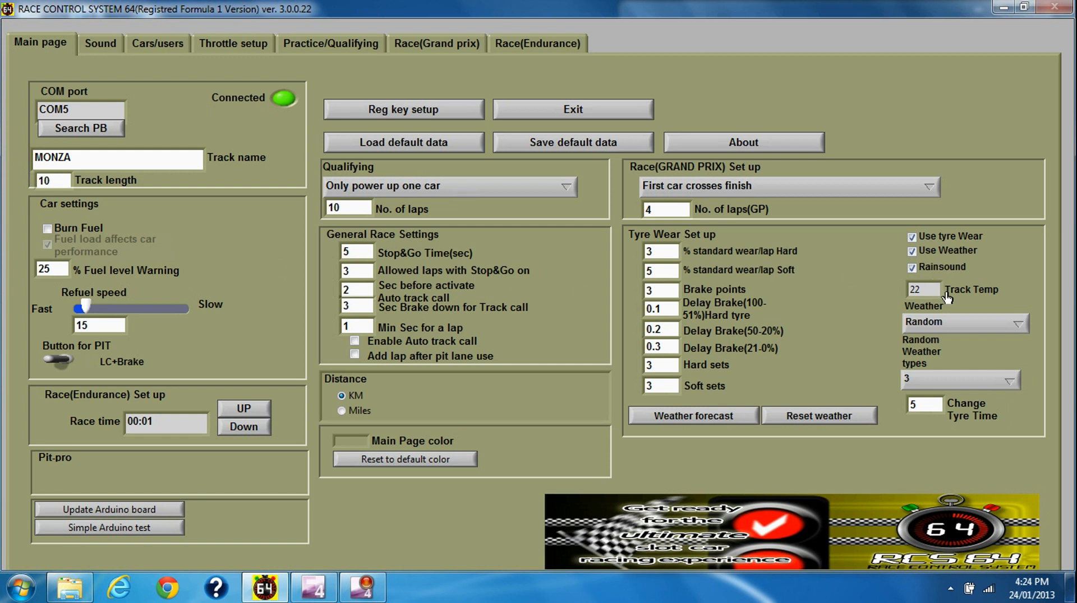
mouse_move(927, 289)
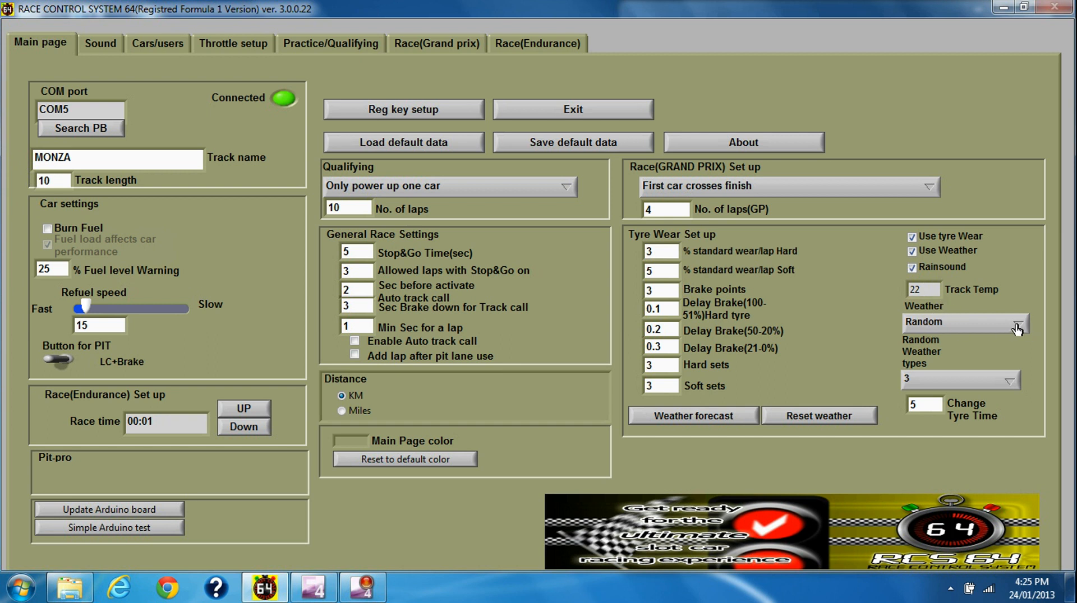
Show the Weather options (Sunny, Cloudy, Rain, Random) with Random kept.
left_click(1018, 322)
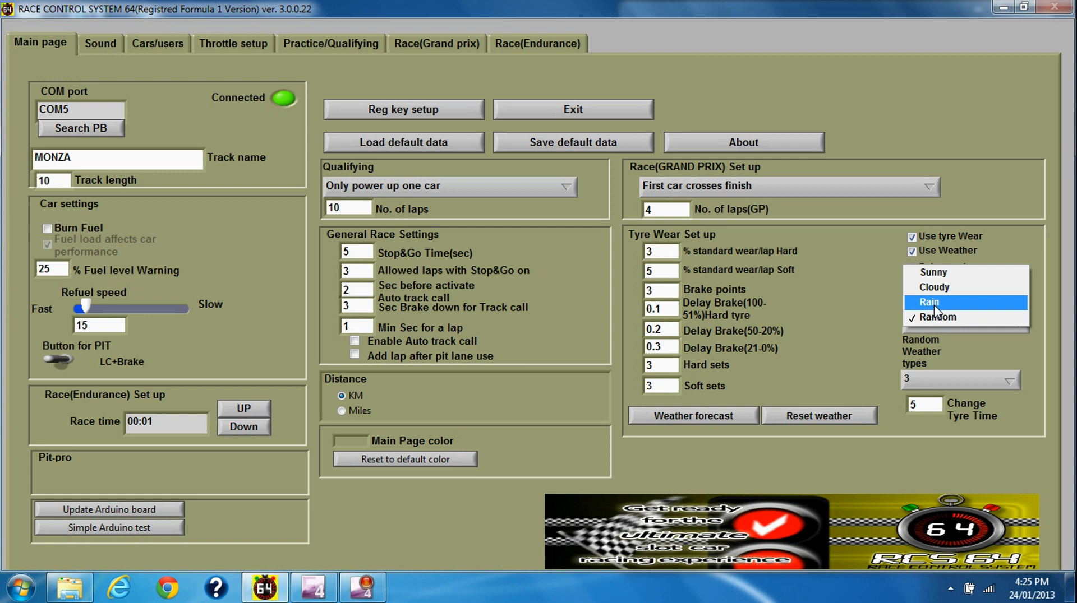
mouse_move(933, 273)
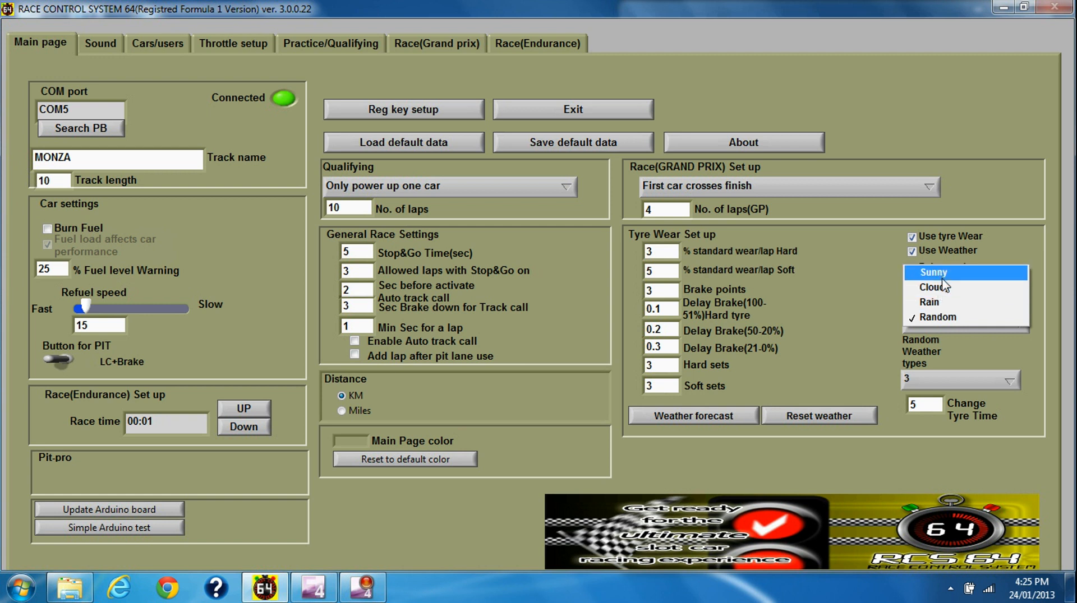
mouse_move(934, 287)
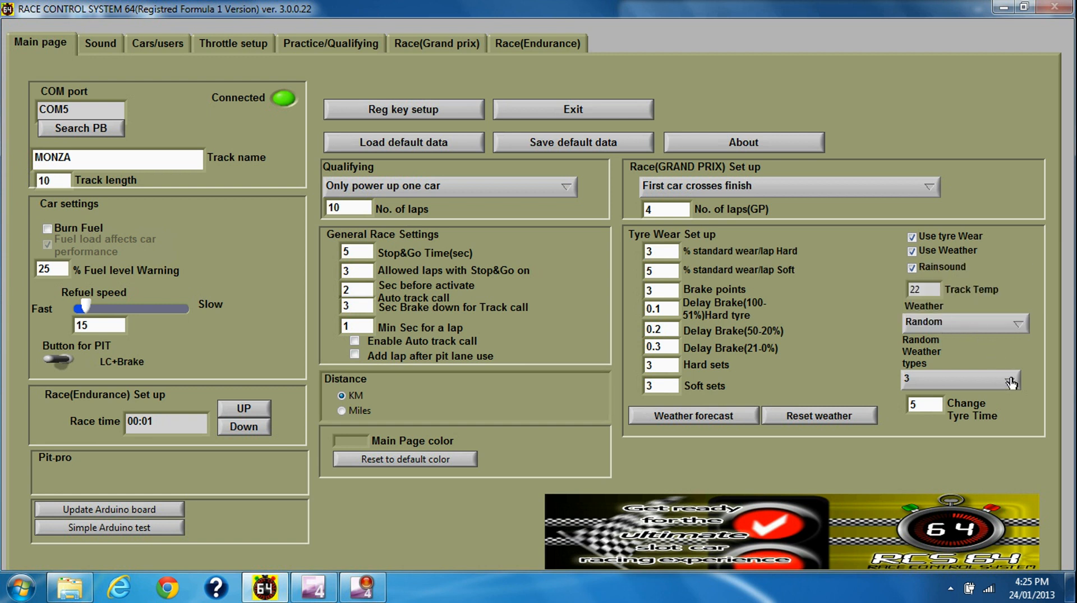
mouse_move(1013, 386)
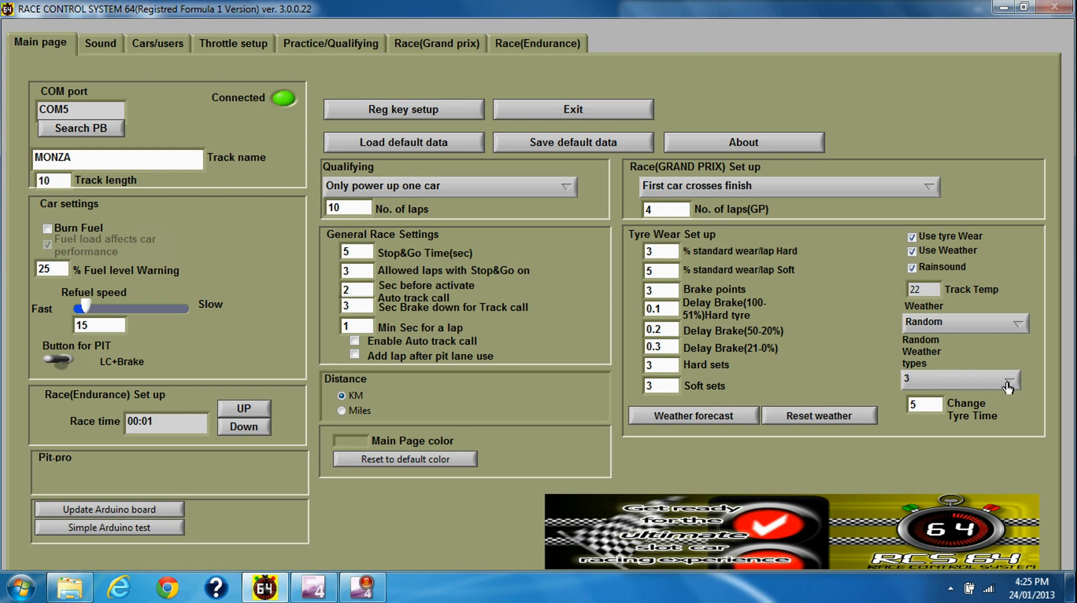
mouse_move(918, 386)
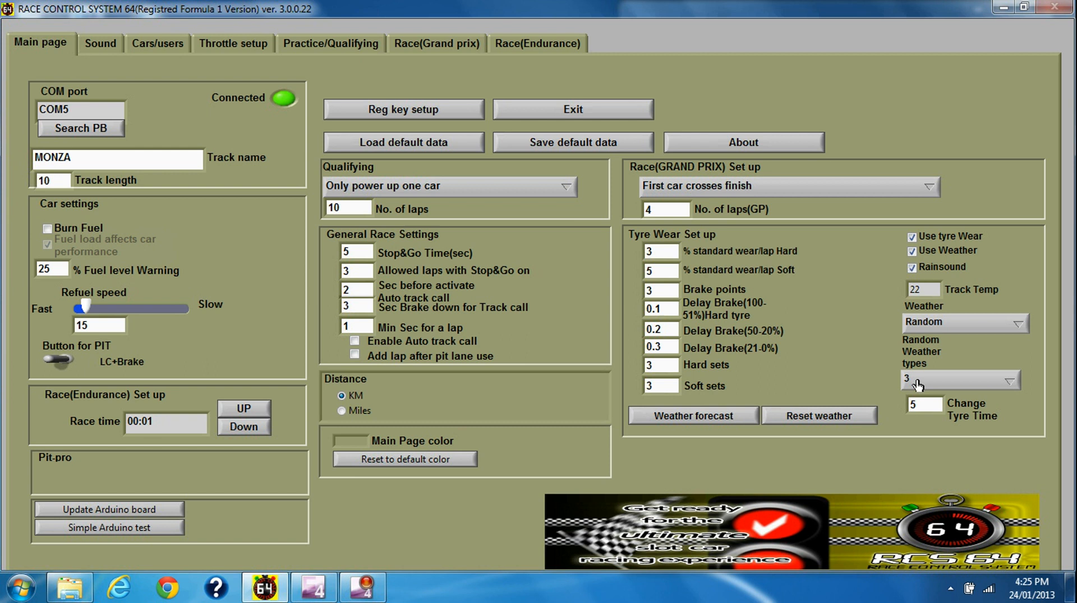
mouse_move(1010, 386)
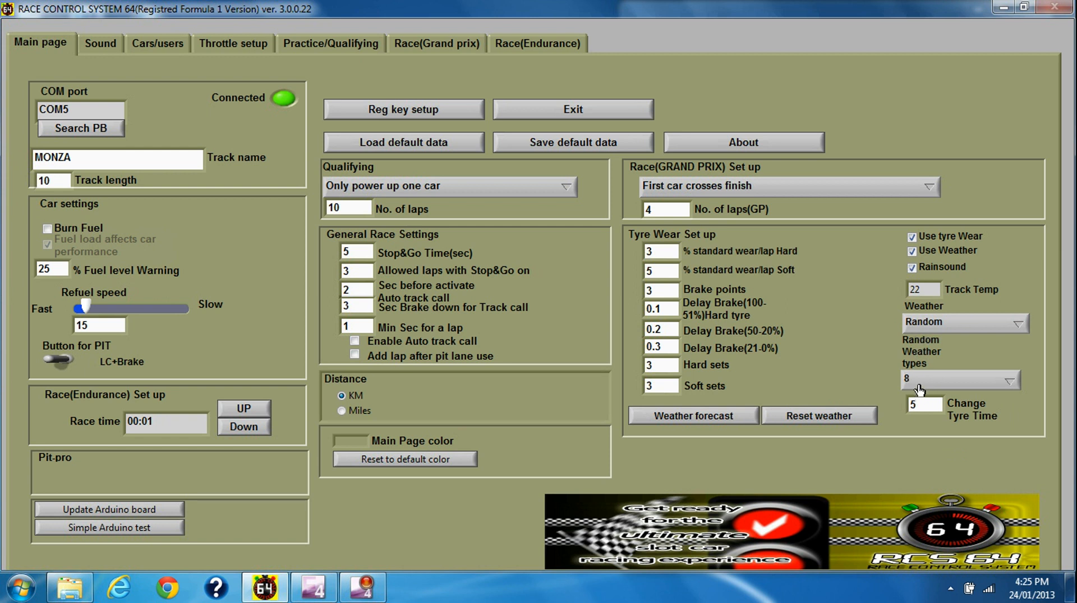
left_click(691, 415)
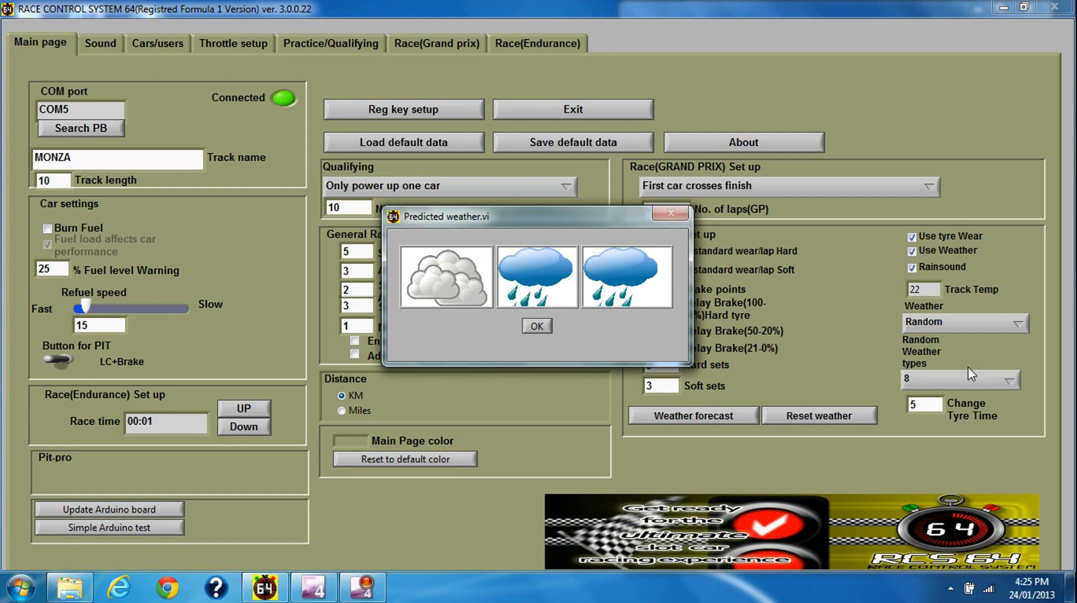
mouse_move(594, 292)
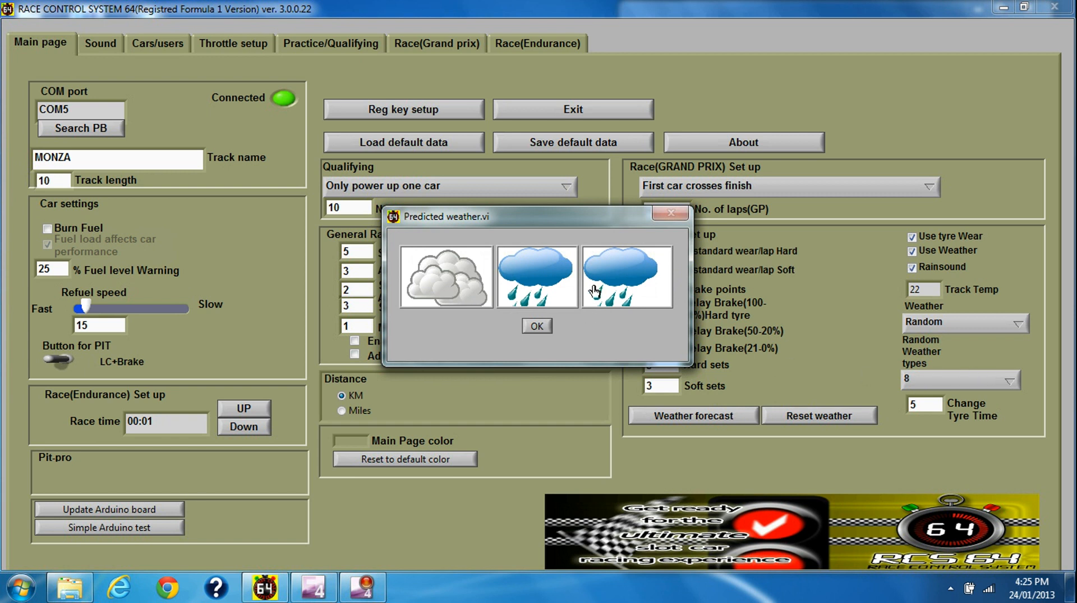
mouse_move(453, 281)
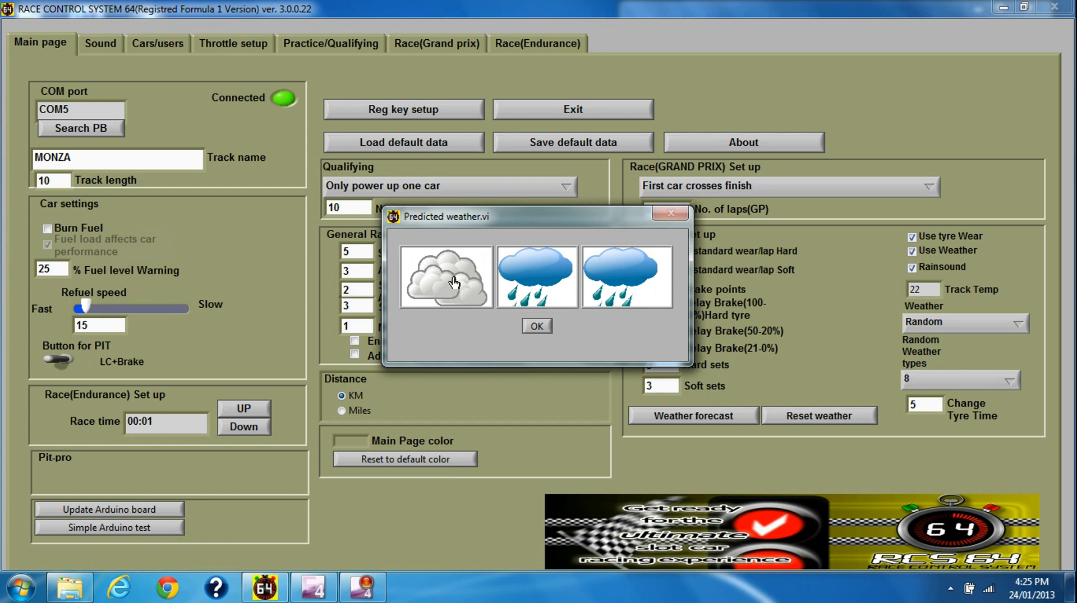
mouse_move(535, 291)
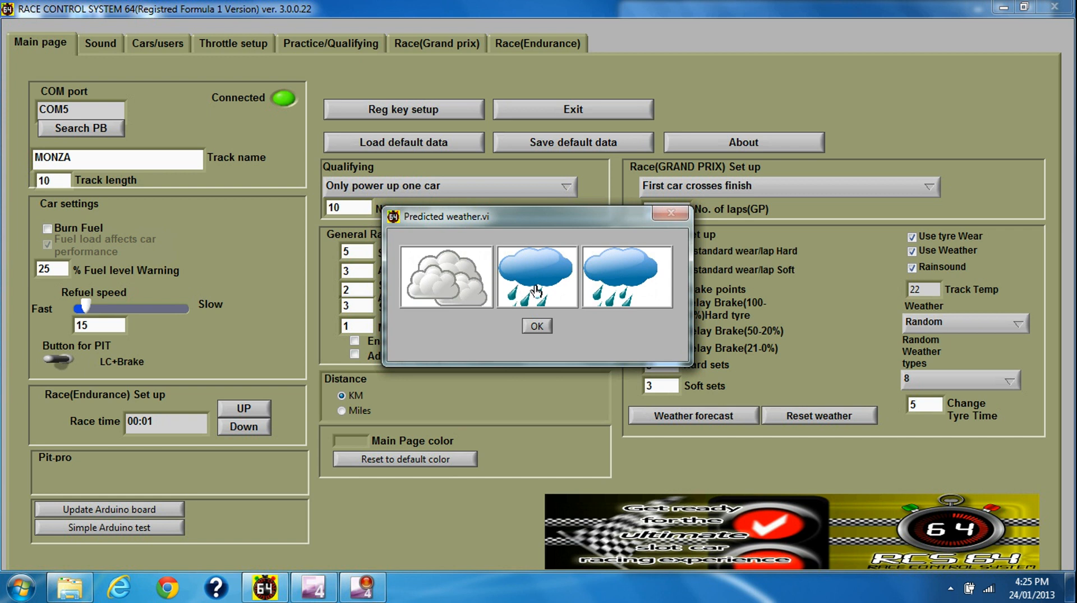
mouse_move(628, 289)
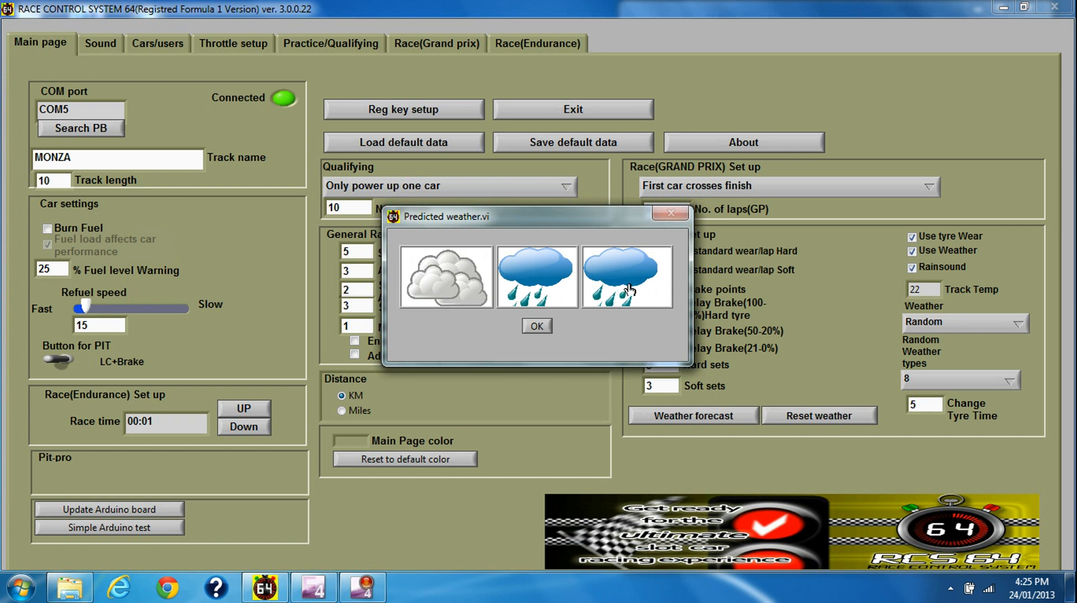
mouse_move(624, 285)
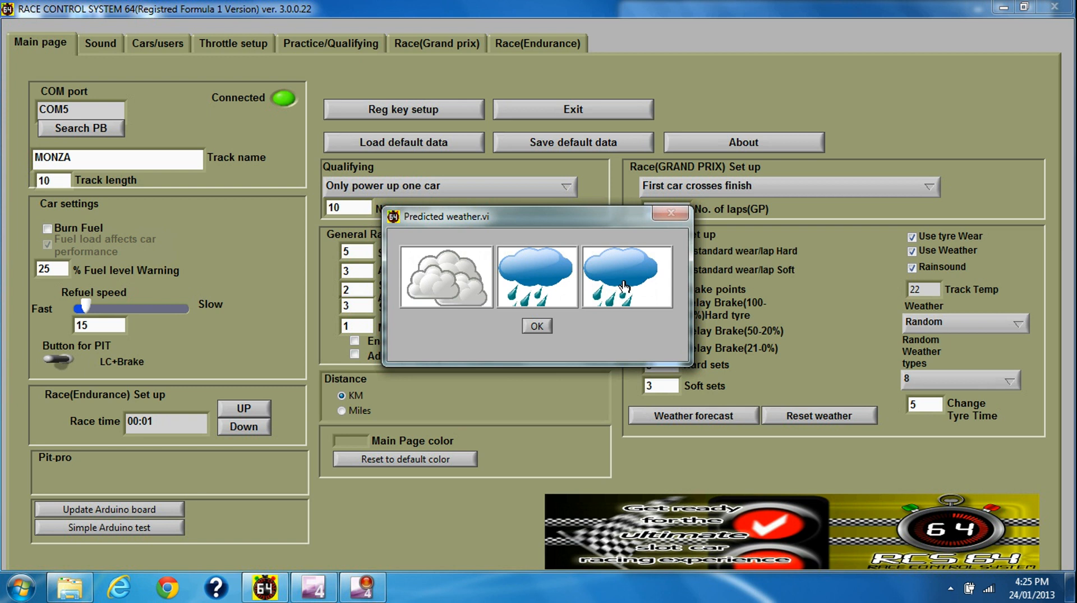
mouse_move(478, 284)
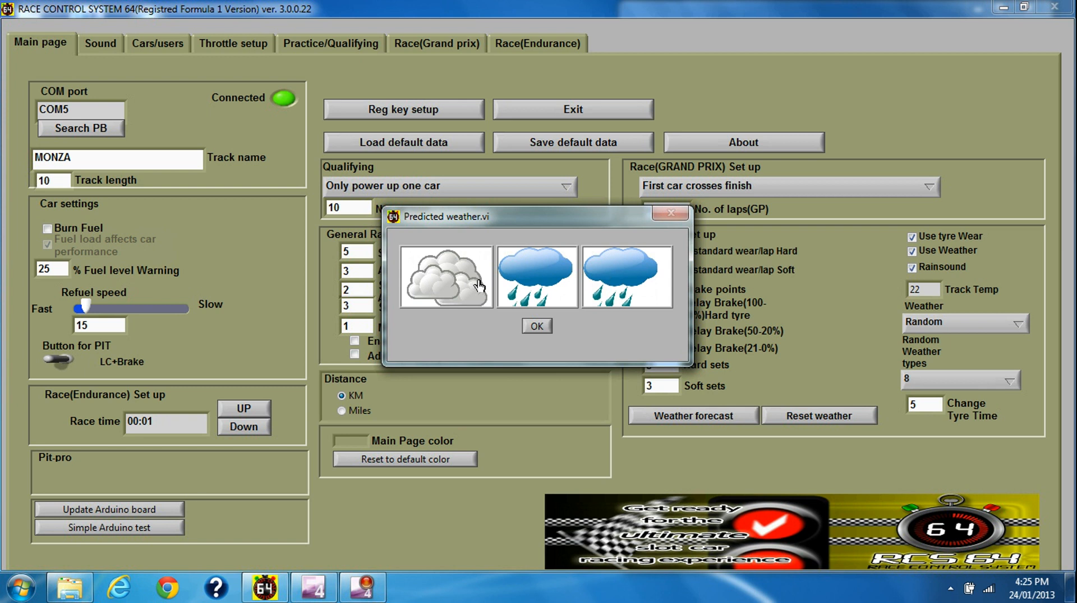
mouse_move(498, 315)
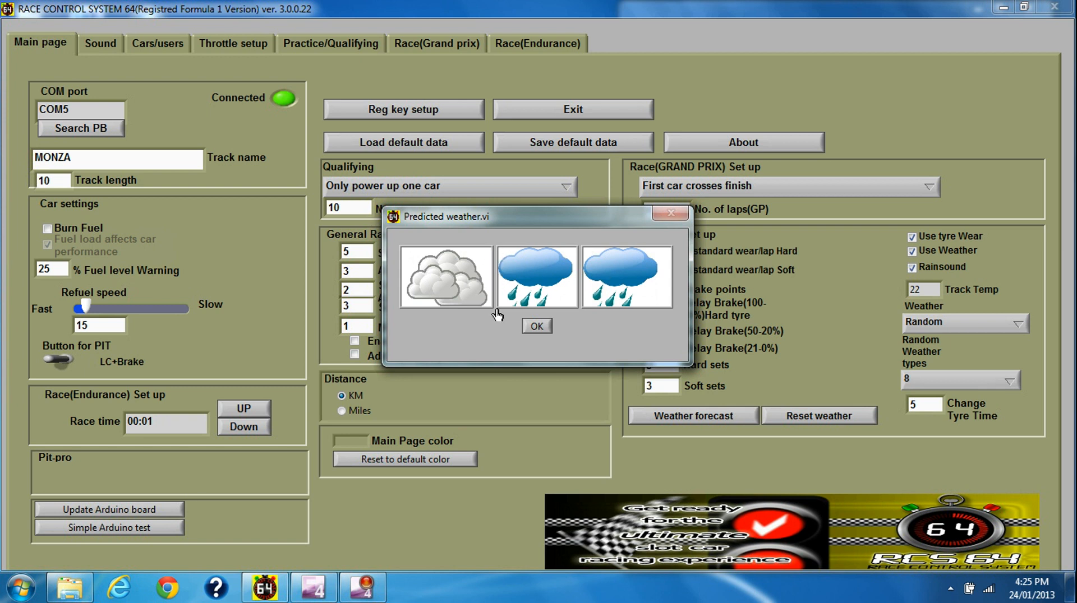
mouse_move(499, 291)
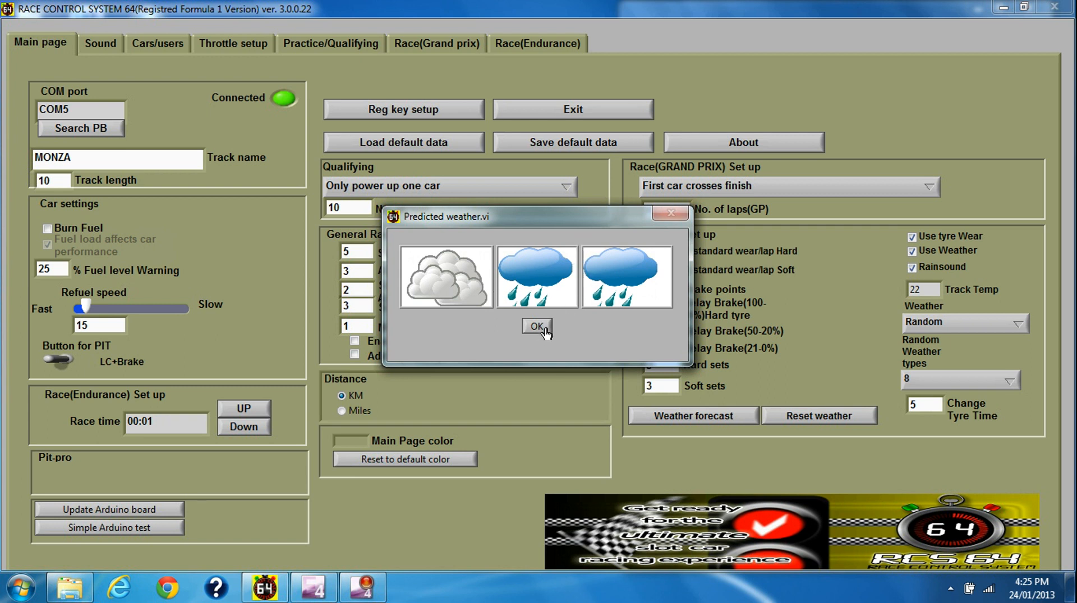
left_click(536, 327)
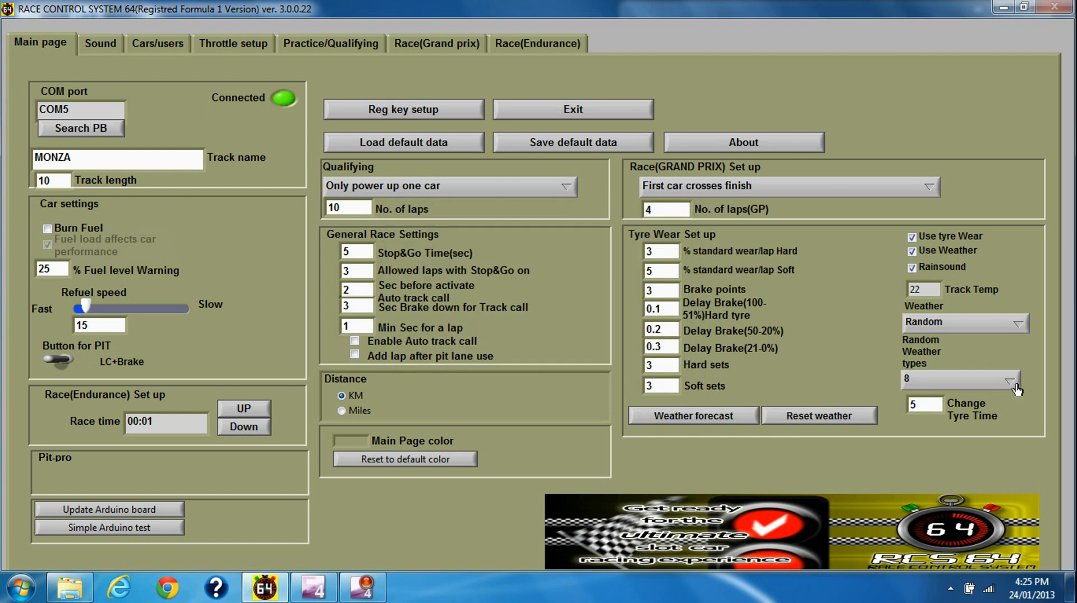
Set the number of Random Weather types to Random(1..5).
left_click(957, 378)
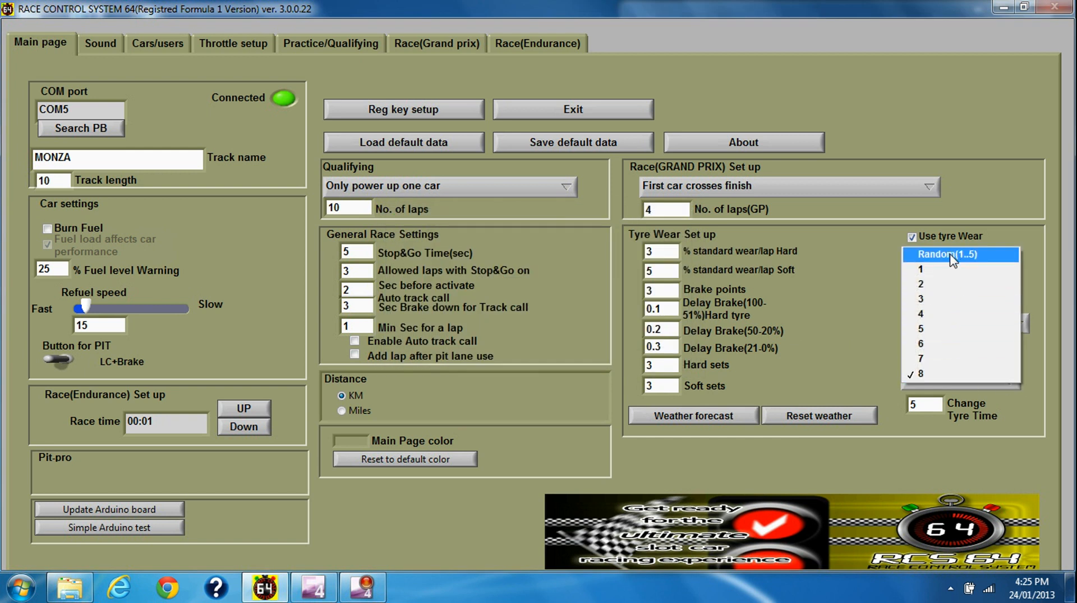
left_click(948, 254)
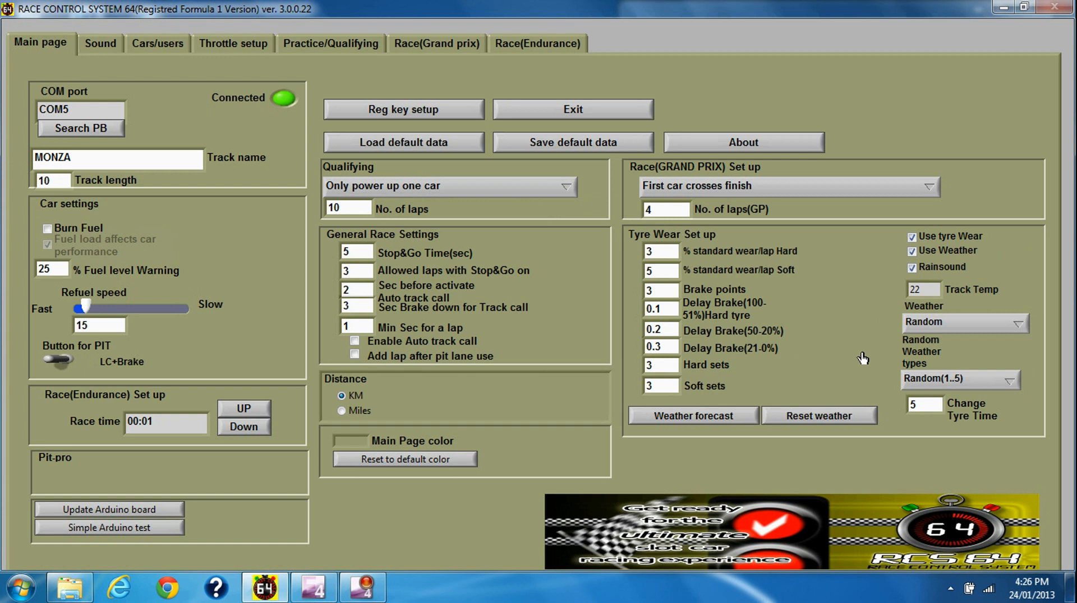
mouse_move(817, 416)
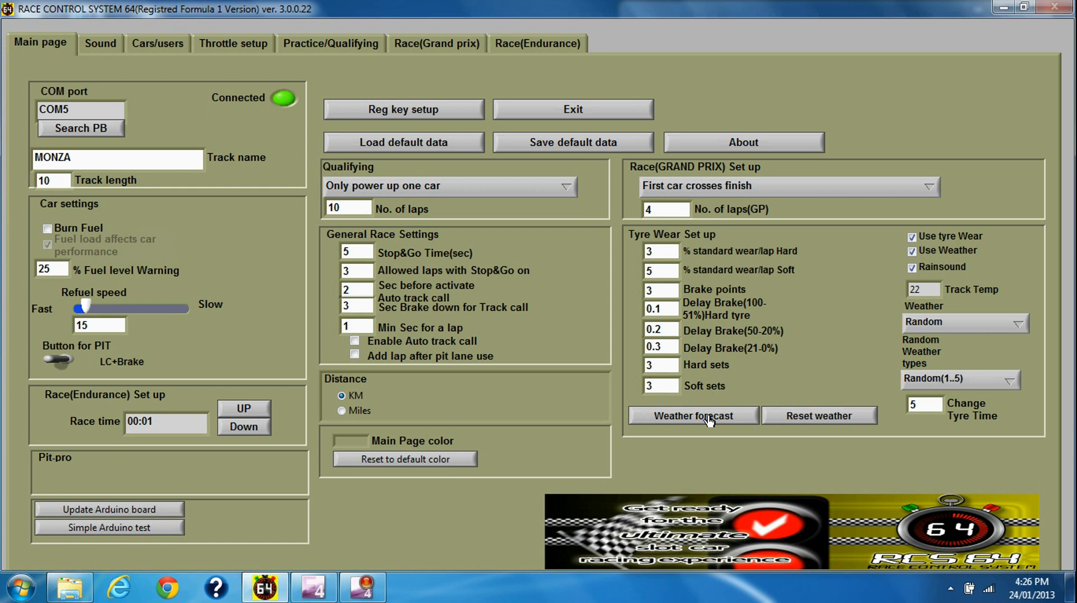
Show the predicted weather forecast: cloudy, then two sunny periods.
left_click(691, 415)
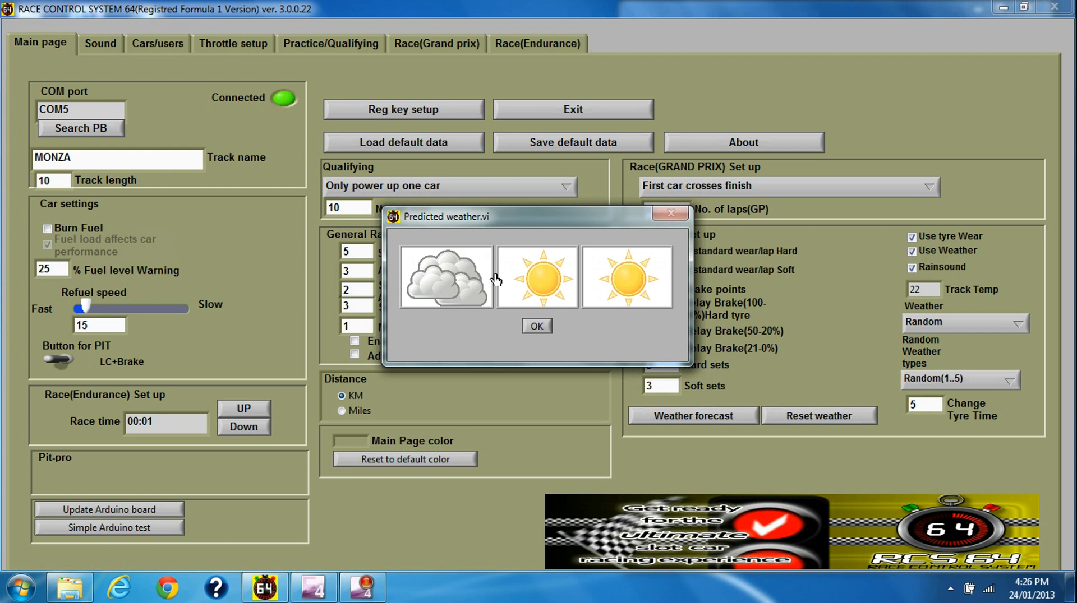
mouse_move(579, 288)
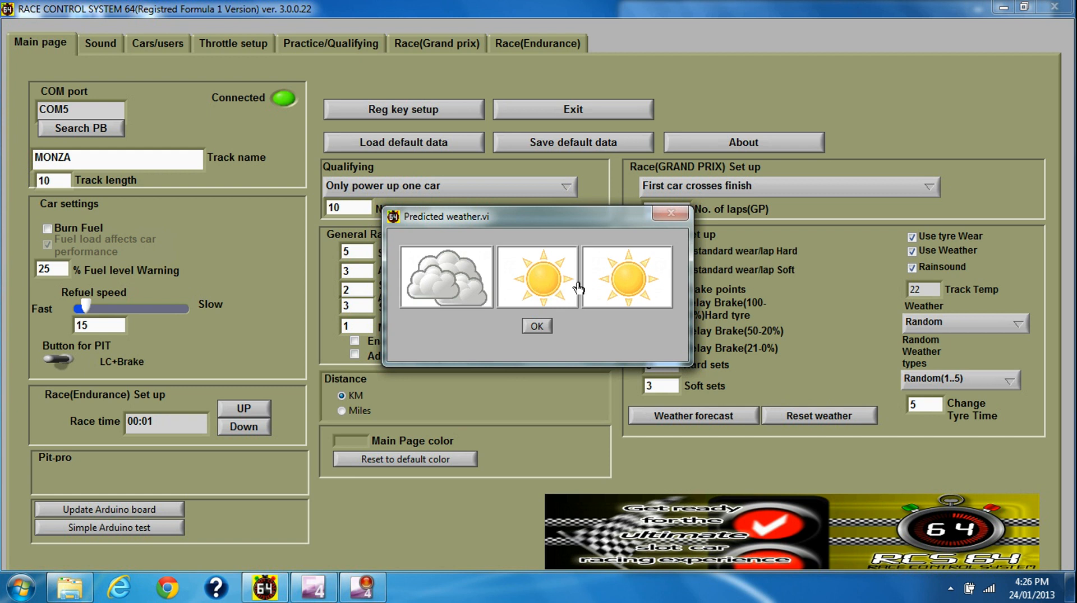
mouse_move(566, 307)
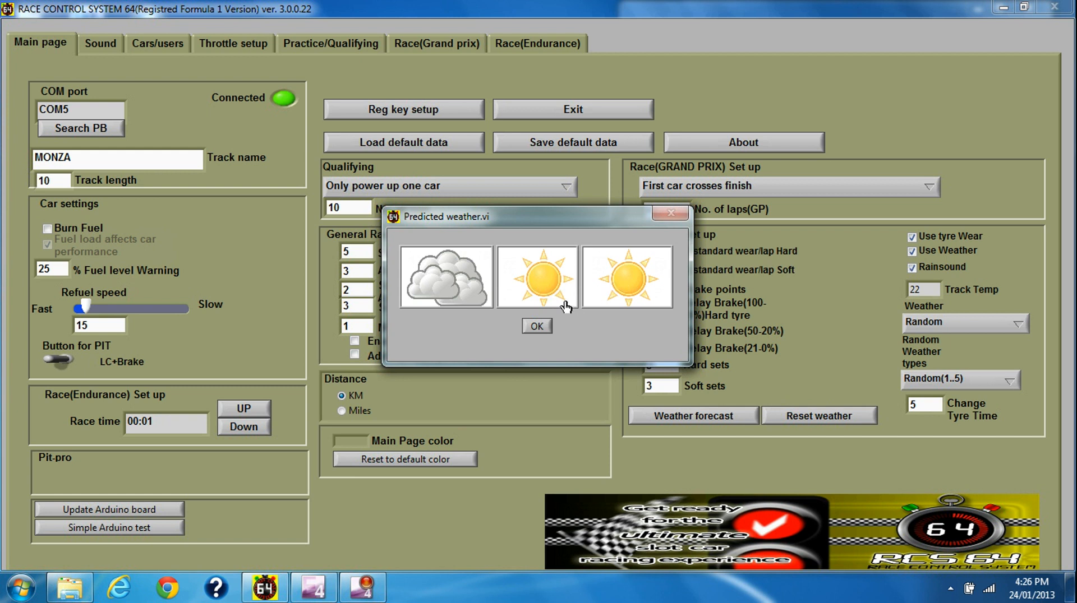